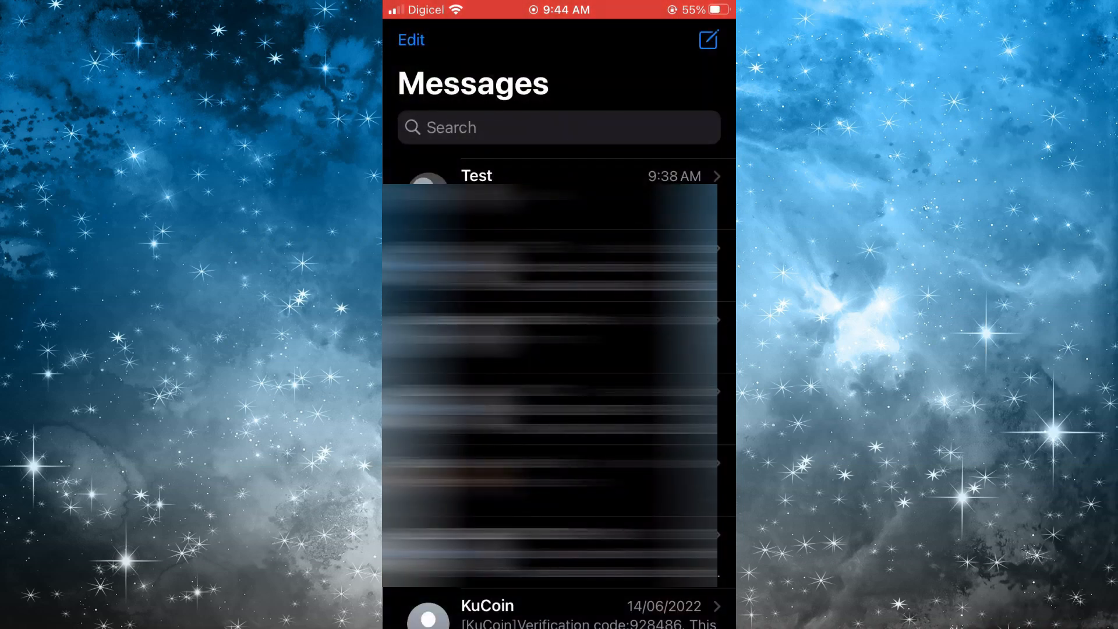
- Open the 'Test' group conversation from the Messages list
left_click(477, 176)
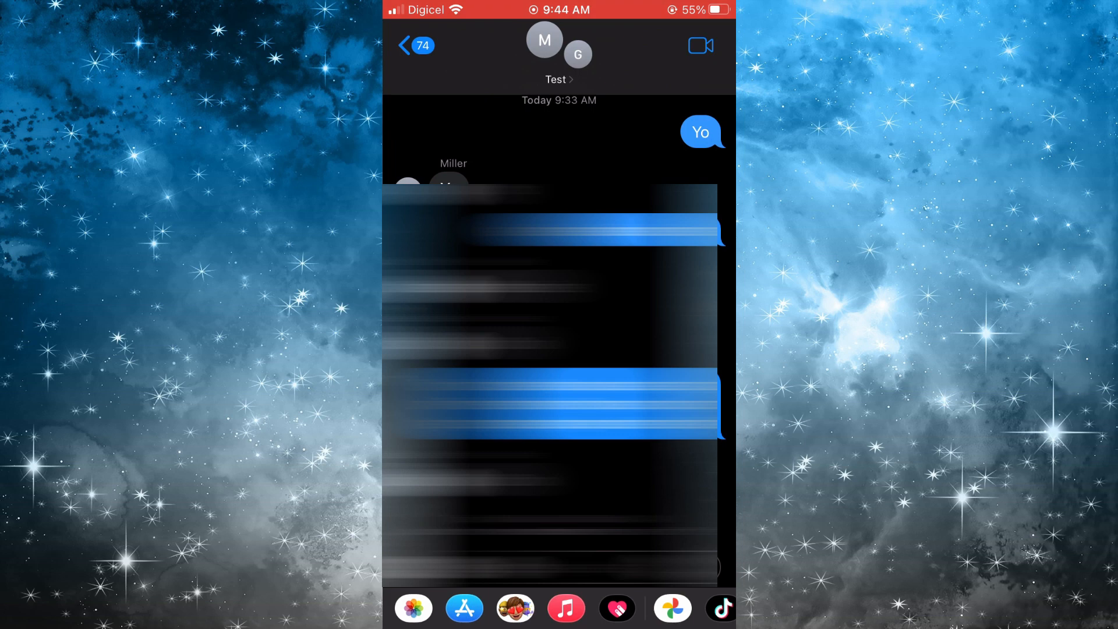
- Show the Test group's details by selecting the group header
left_click(554, 79)
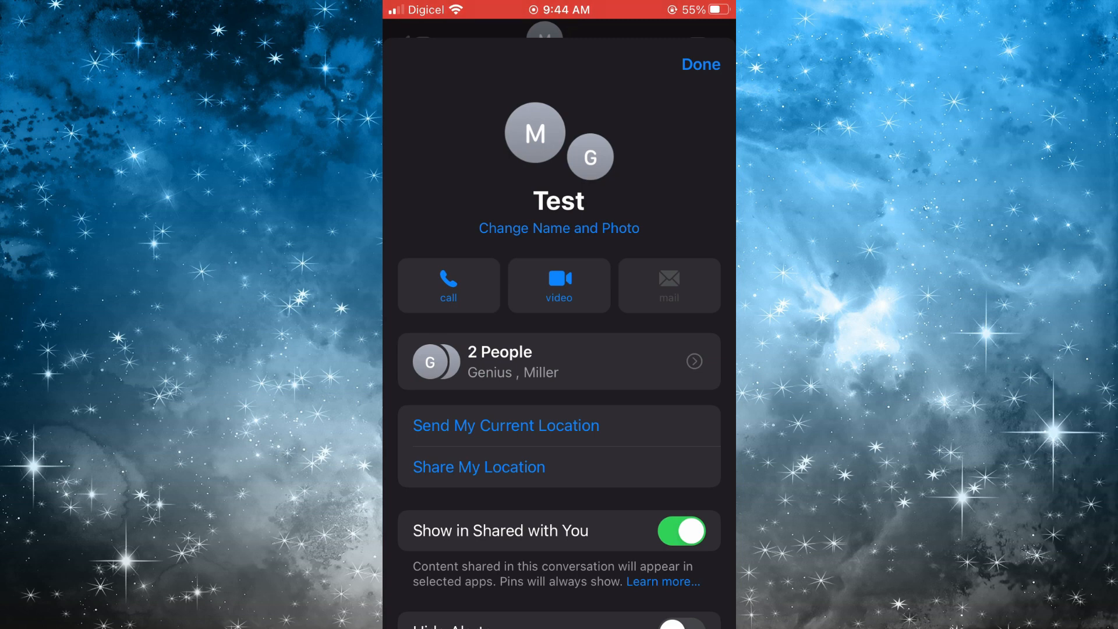
- Expand the 2 People member list and start Add Contact for a new member
left_click(558, 361)
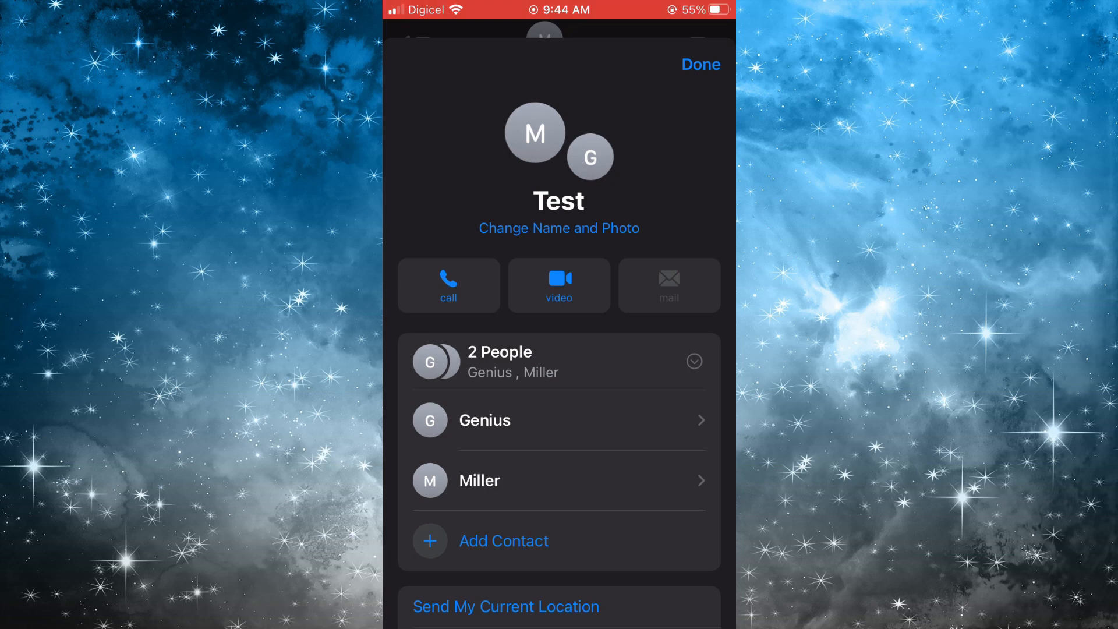
left_click(503, 540)
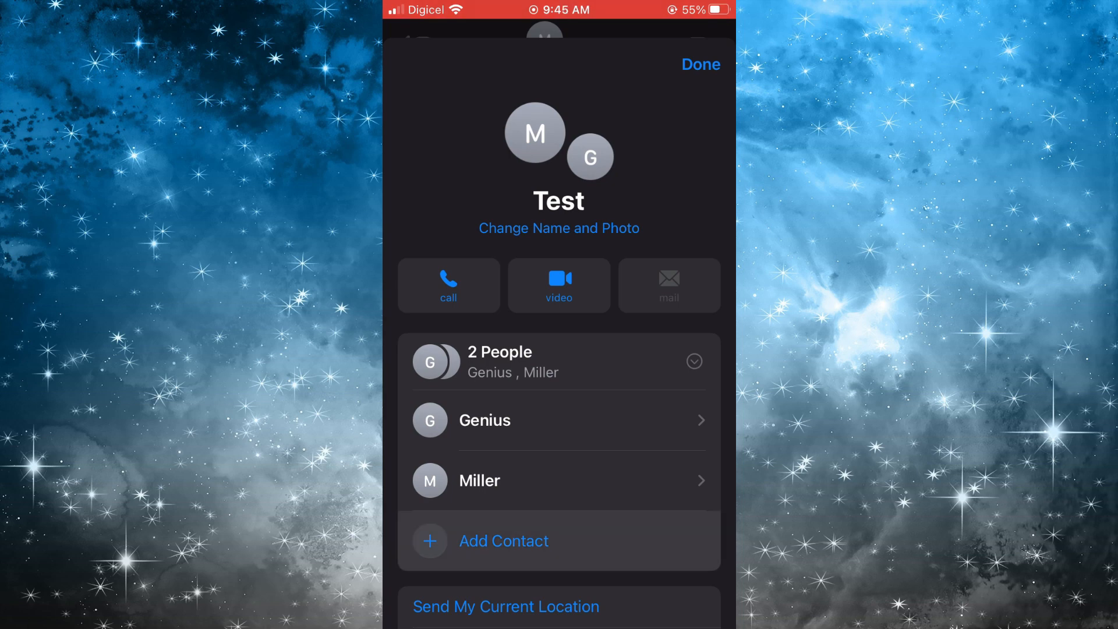
left_click(503, 541)
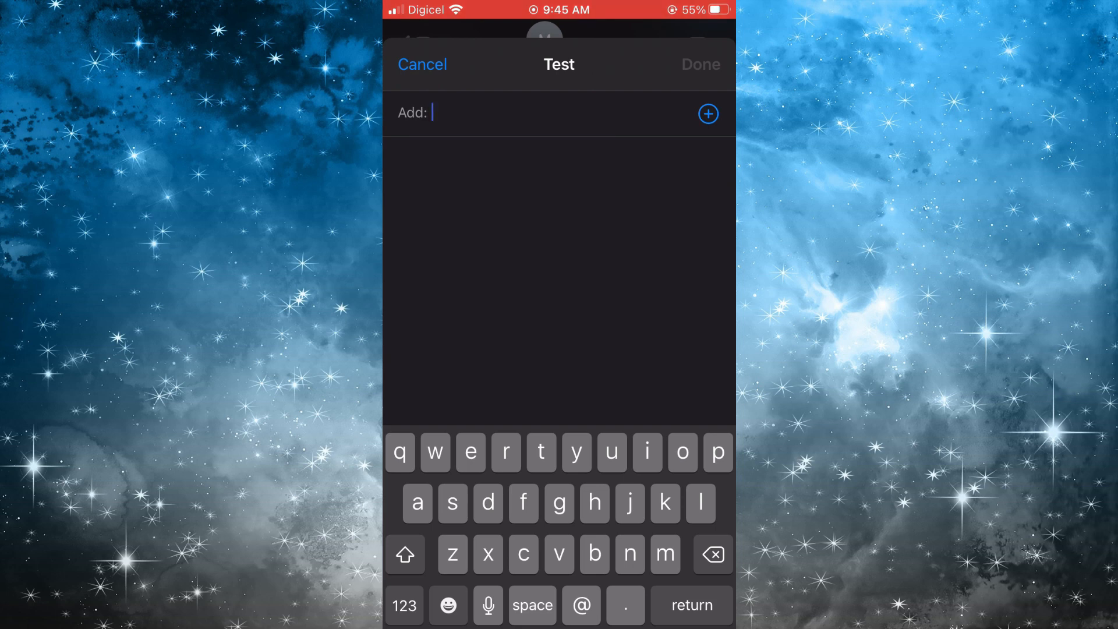
left_click(709, 113)
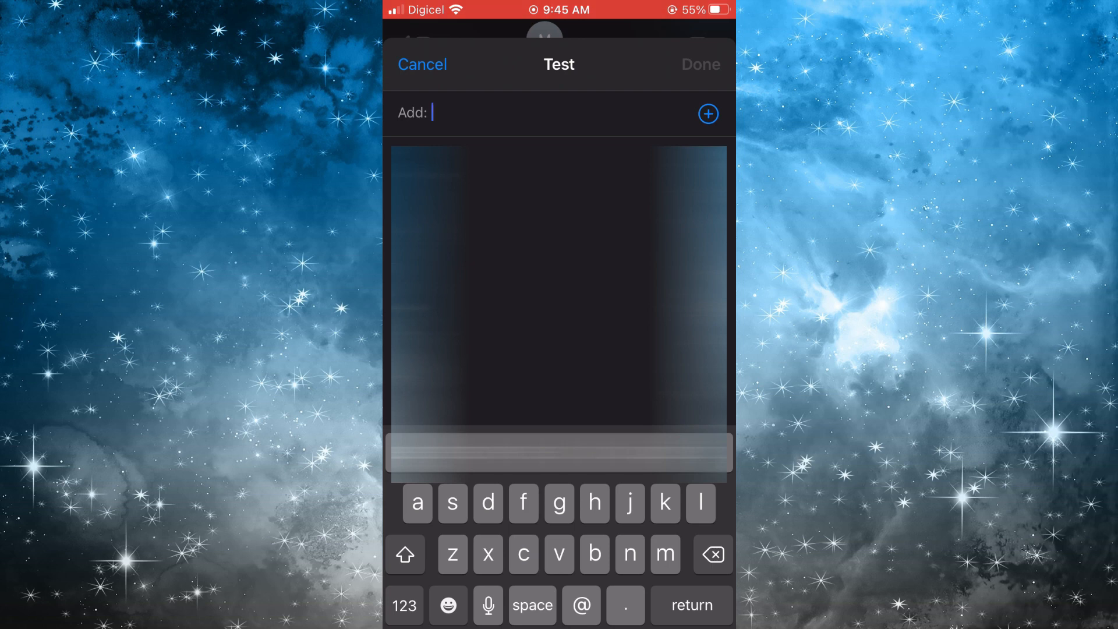
type("t")
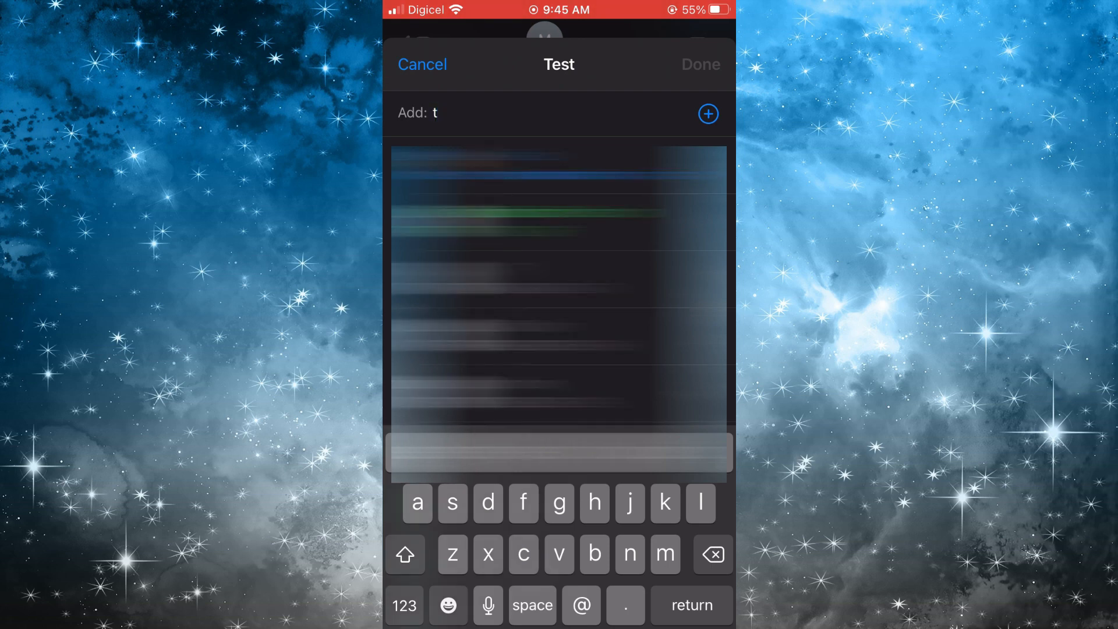
key("backspace")
type("K")
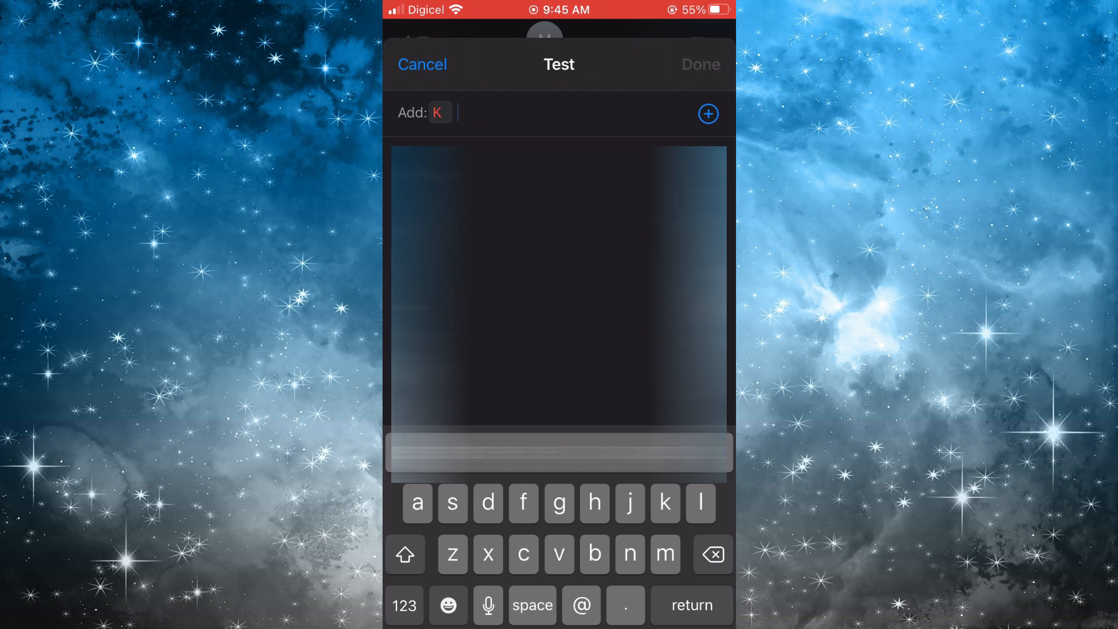
left_click(438, 113)
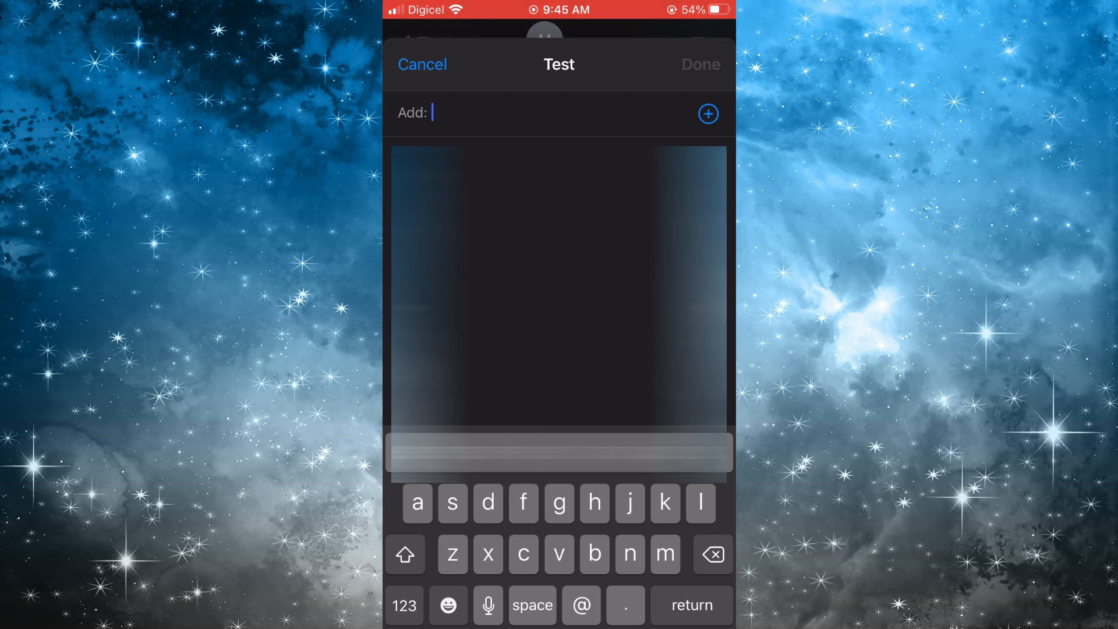
left_click(707, 113)
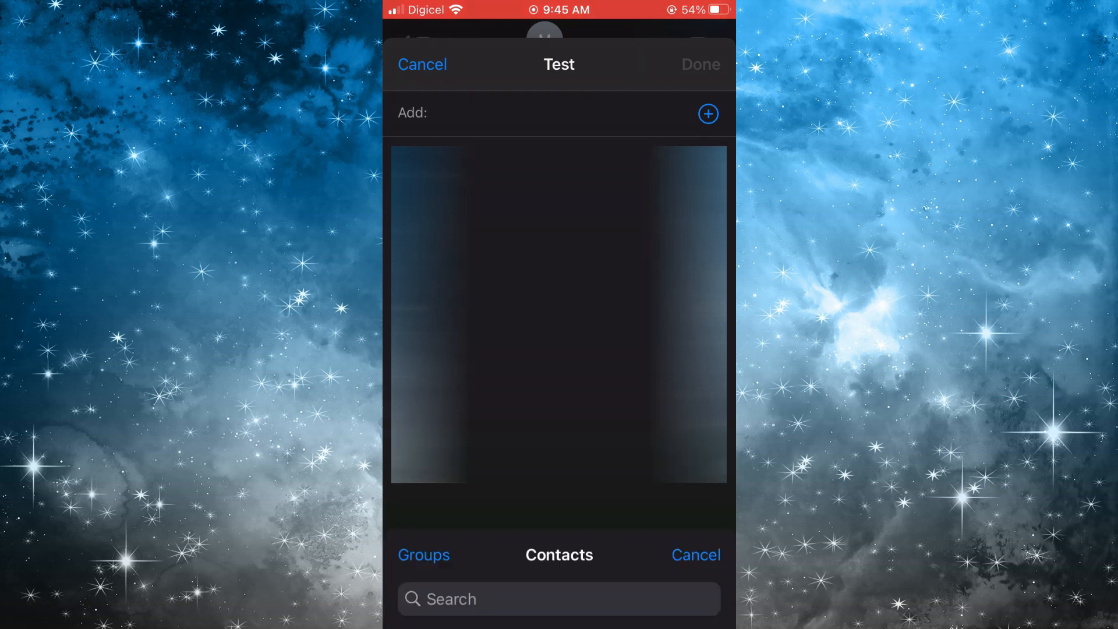
left_click(708, 113)
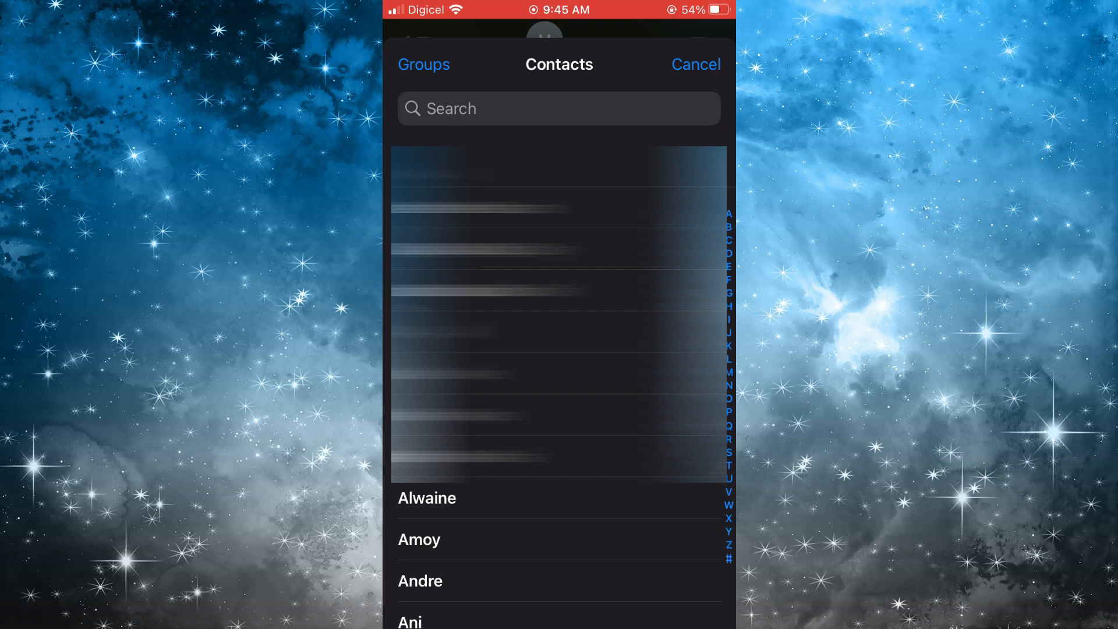
left_click(424, 64)
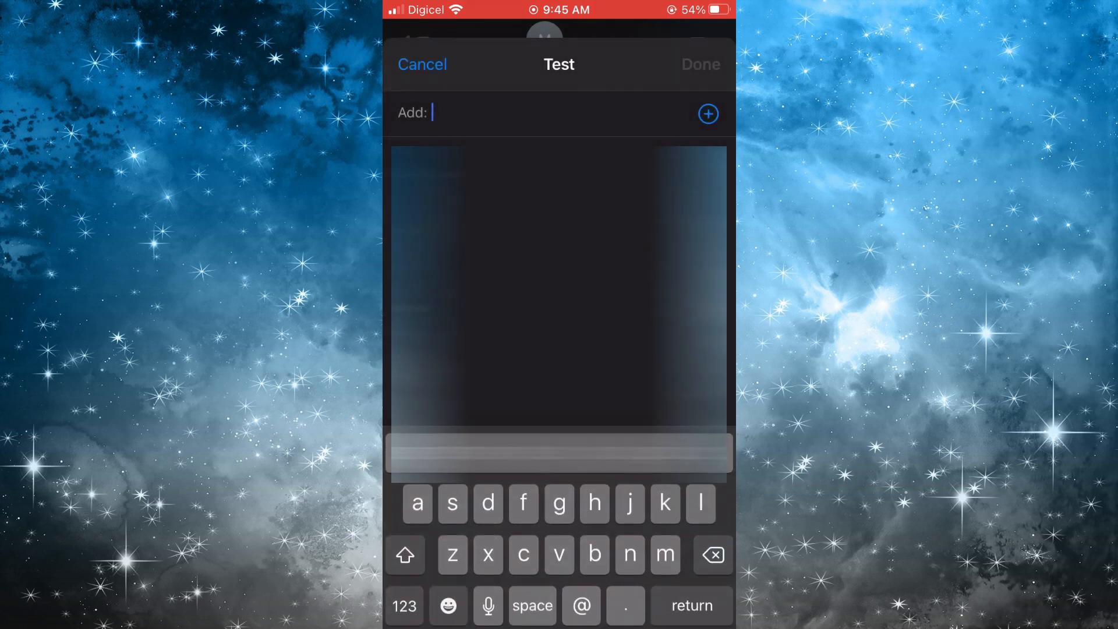